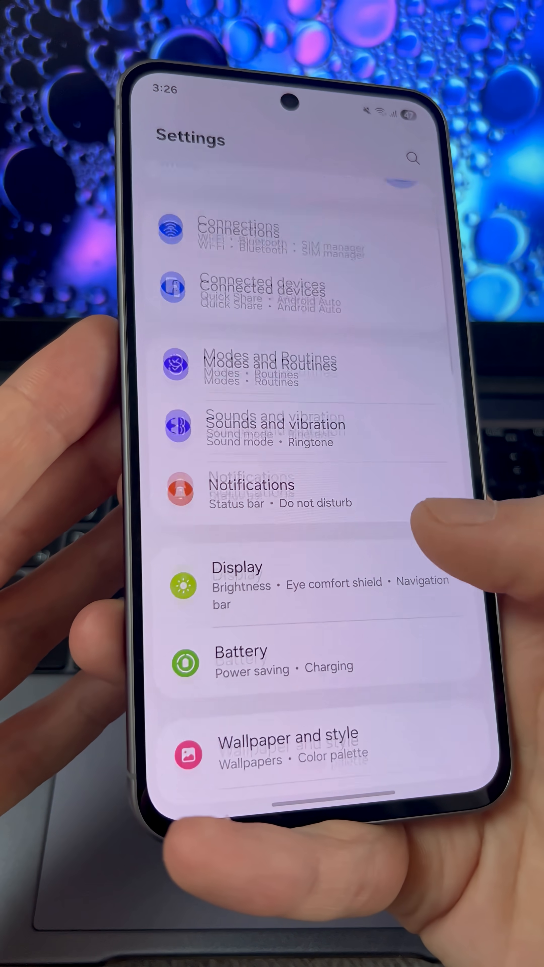
Scroll down Settings and enter Device care.
{"action": "scroll", "scroll_direction": "down", "scroll_amount": 3}
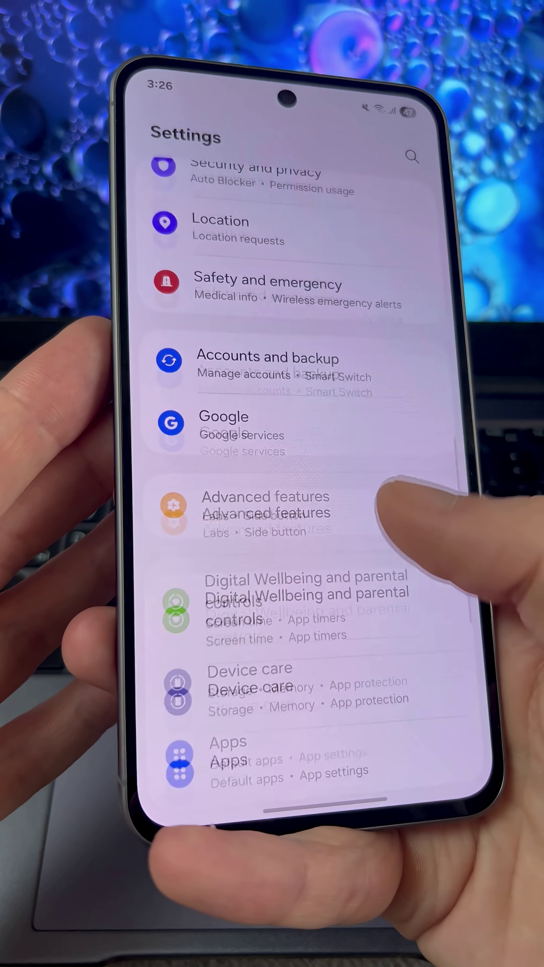
{"action": "scroll", "scroll_direction": "down", "scroll_amount": 3}
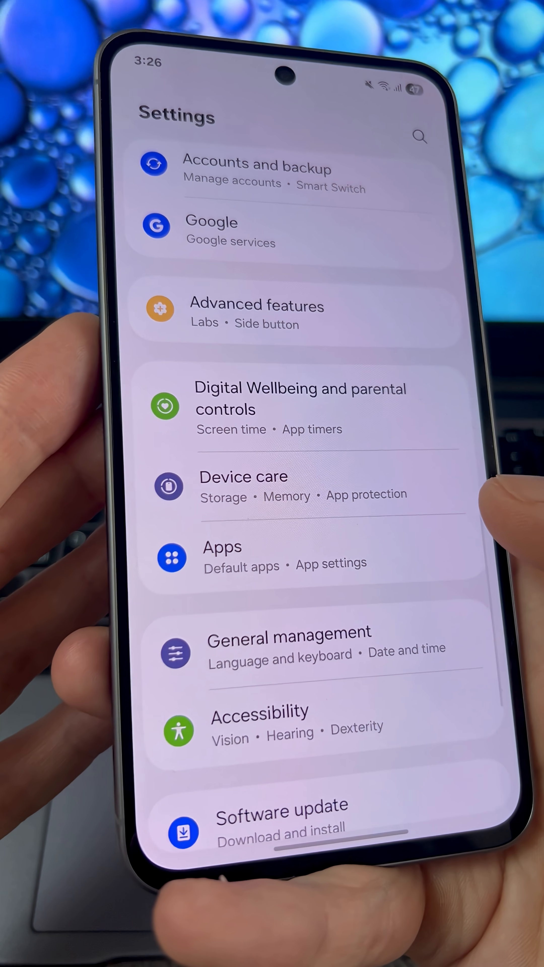
{"action": "left_click", "coordinate": [244, 476]}
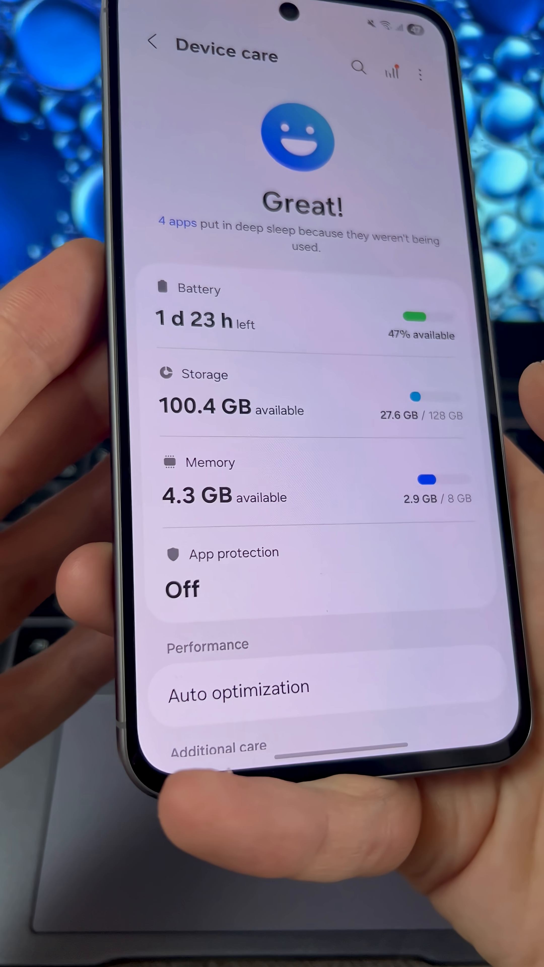
Via Memory > RAM Plus, change virtual memory from 4 GB to 8 GB, leaving the restart prompt.
{"action": "left_click", "coordinate": [207, 463]}
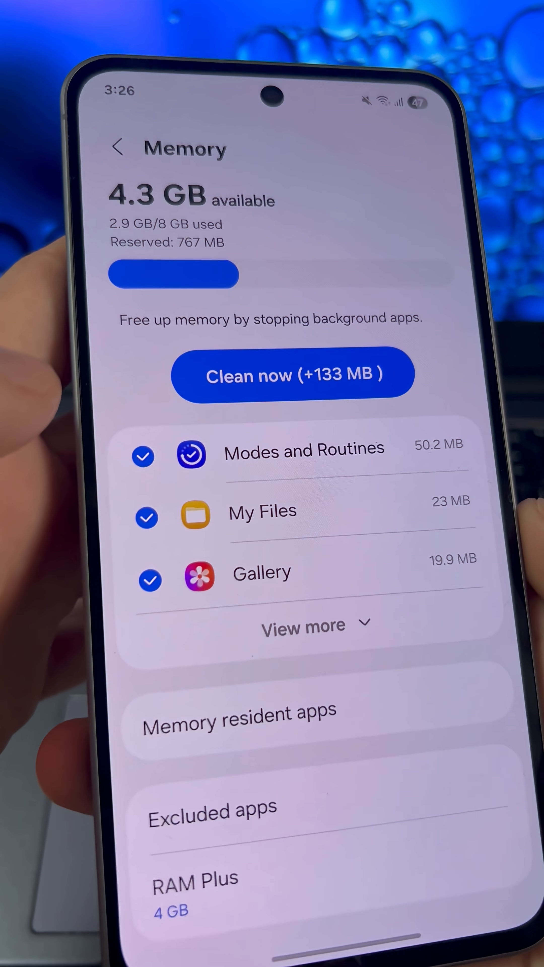
{"action": "left_click", "coordinate": [290, 377]}
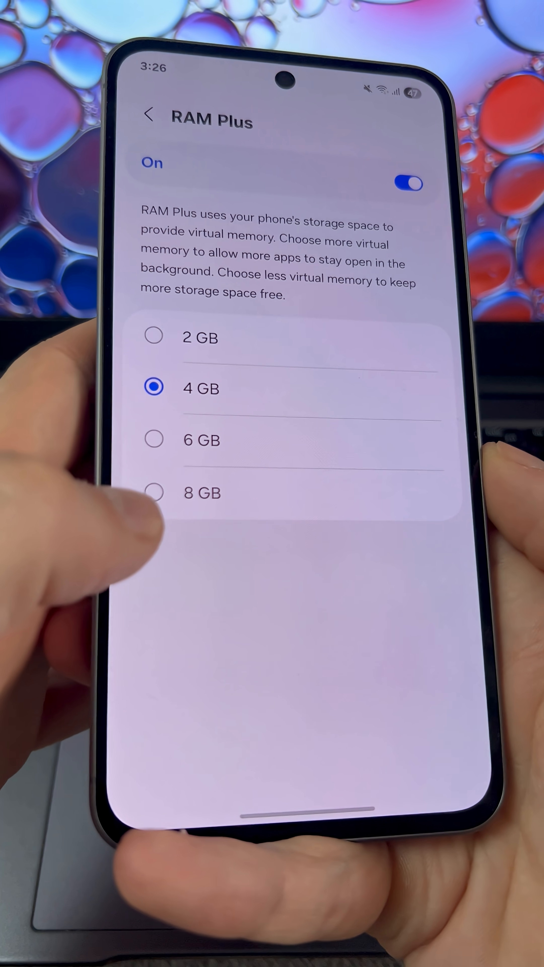
{"action": "left_click", "coordinate": [154, 492]}
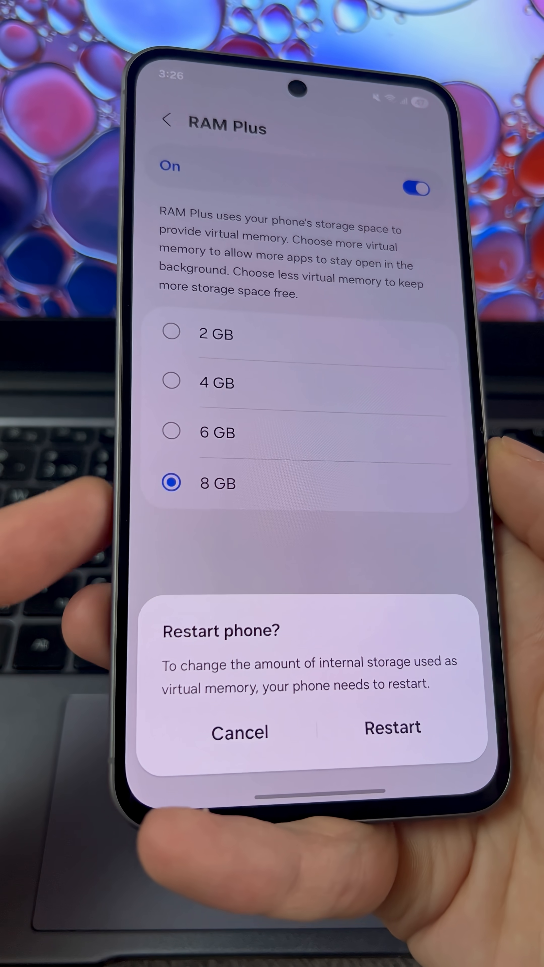